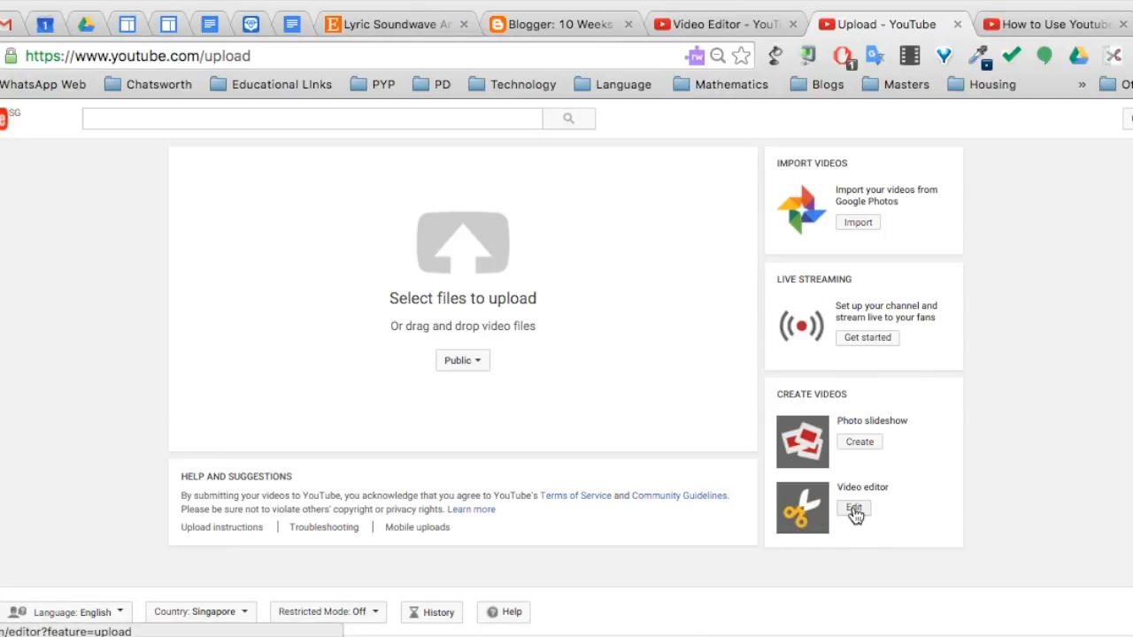
# Step: Launch the Video Editor from the upload page into a new empty project
pyautogui.click(854, 507)
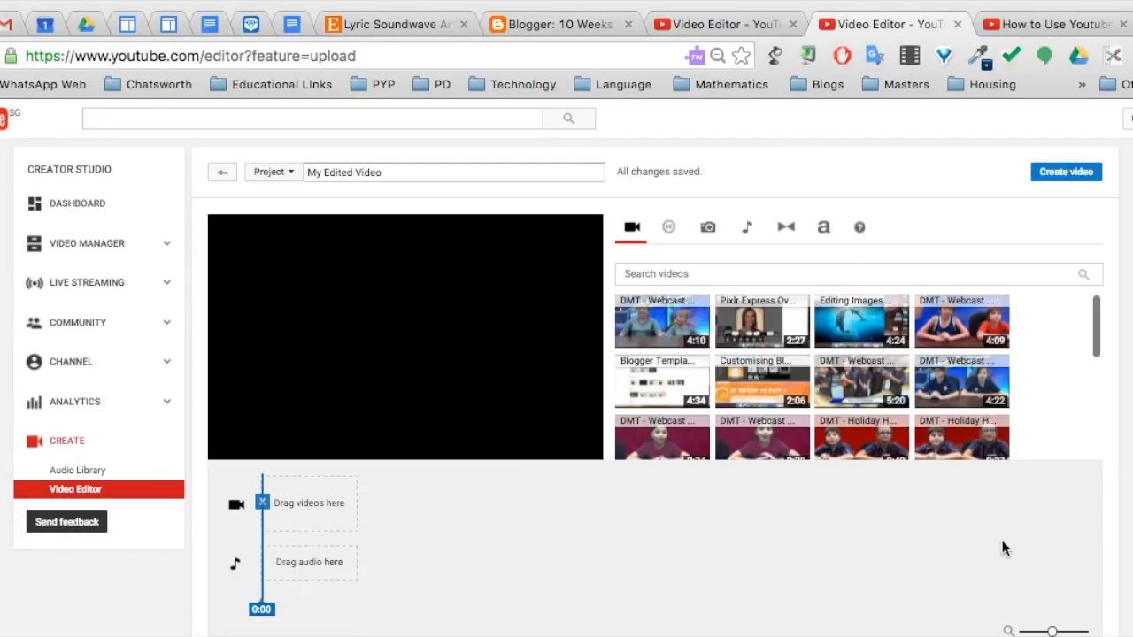
pyautogui.moveTo(1060, 533)
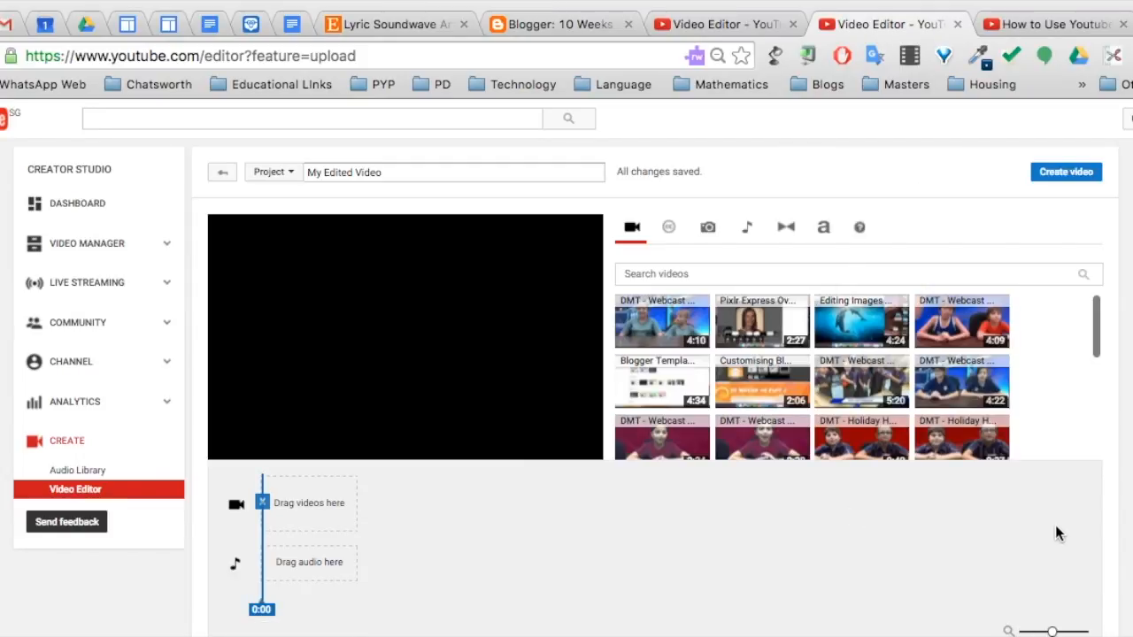
pyautogui.scroll(-3)
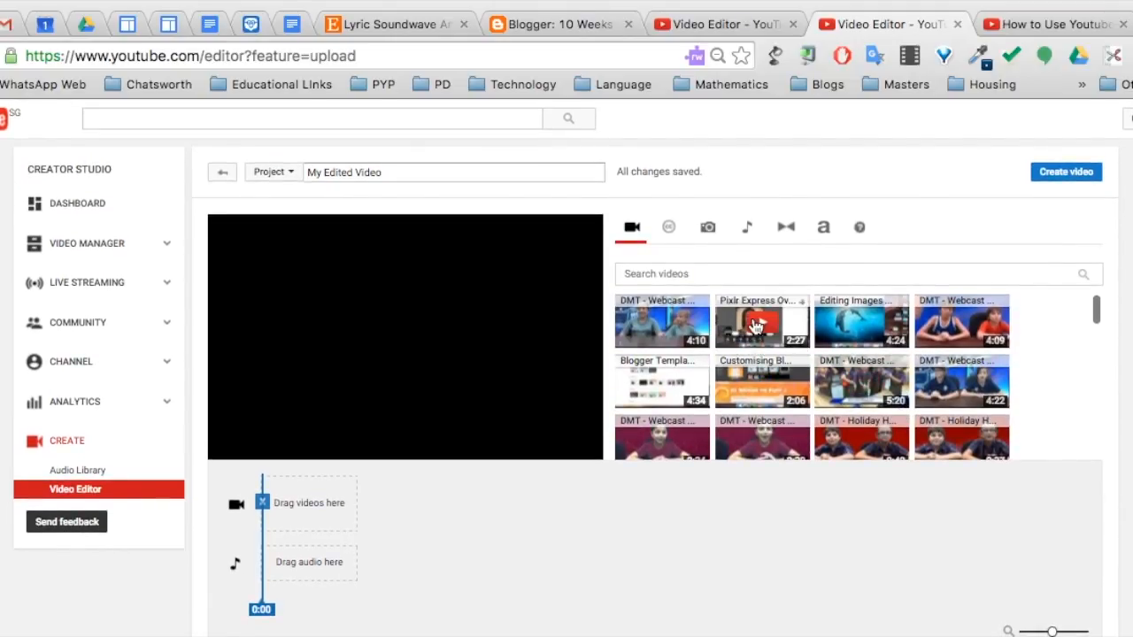
# Step: Place Pixlr Express Overview on the timeline, enable Brightness and Contrast, and trim its end to about 2:24
pyautogui.moveTo(761, 322); pyautogui.dragTo(310, 503)
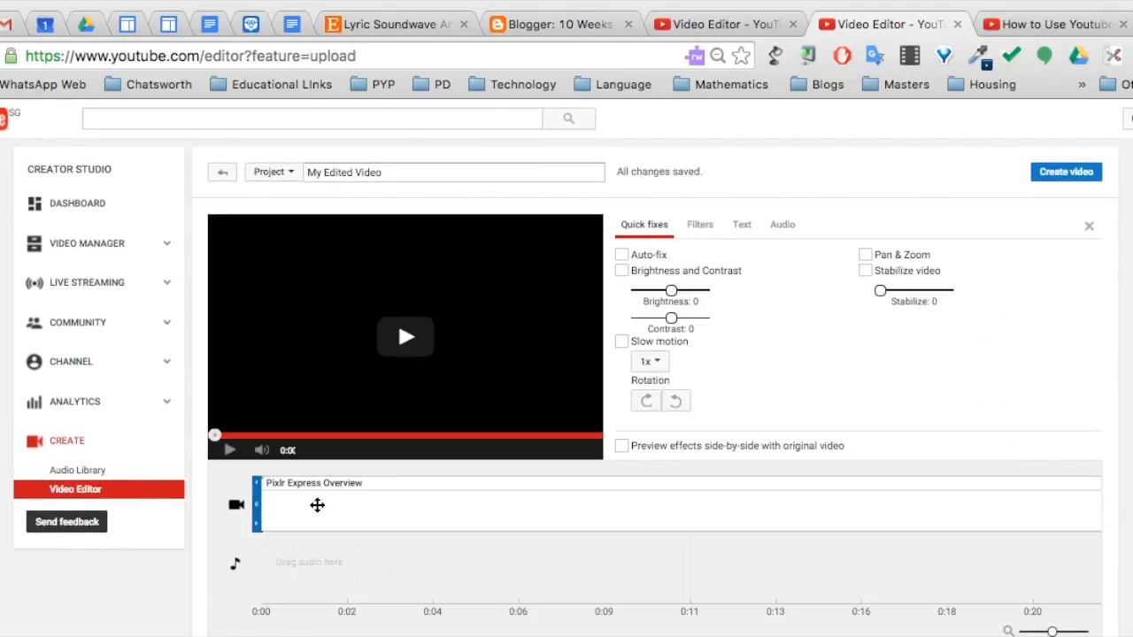
pyautogui.click(624, 271)
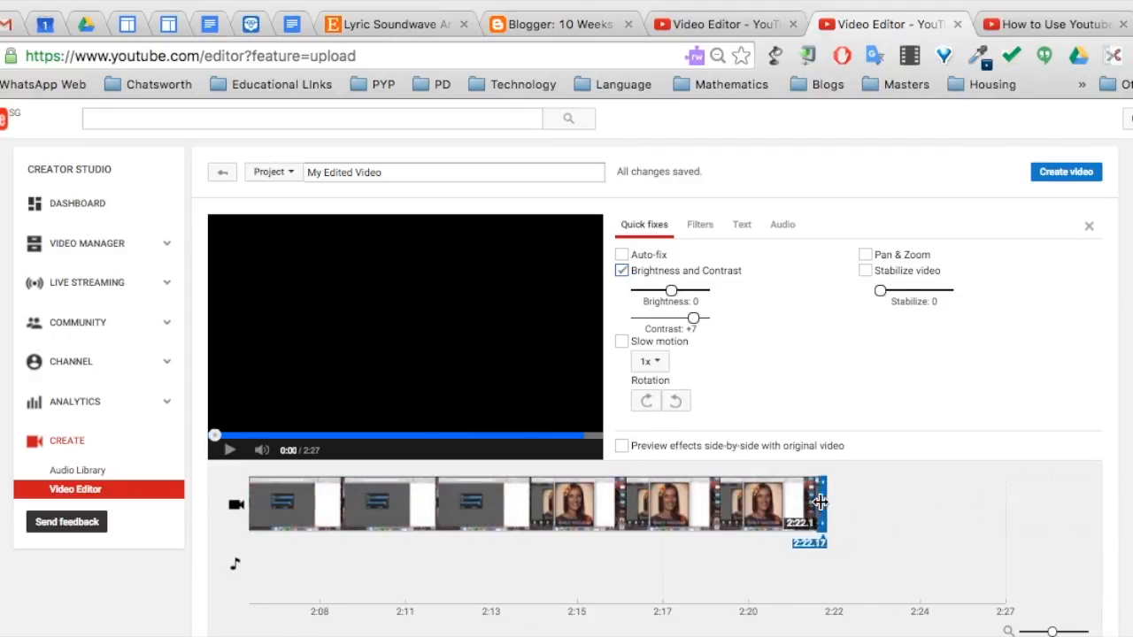
pyautogui.moveTo(818, 502); pyautogui.dragTo(906, 503)
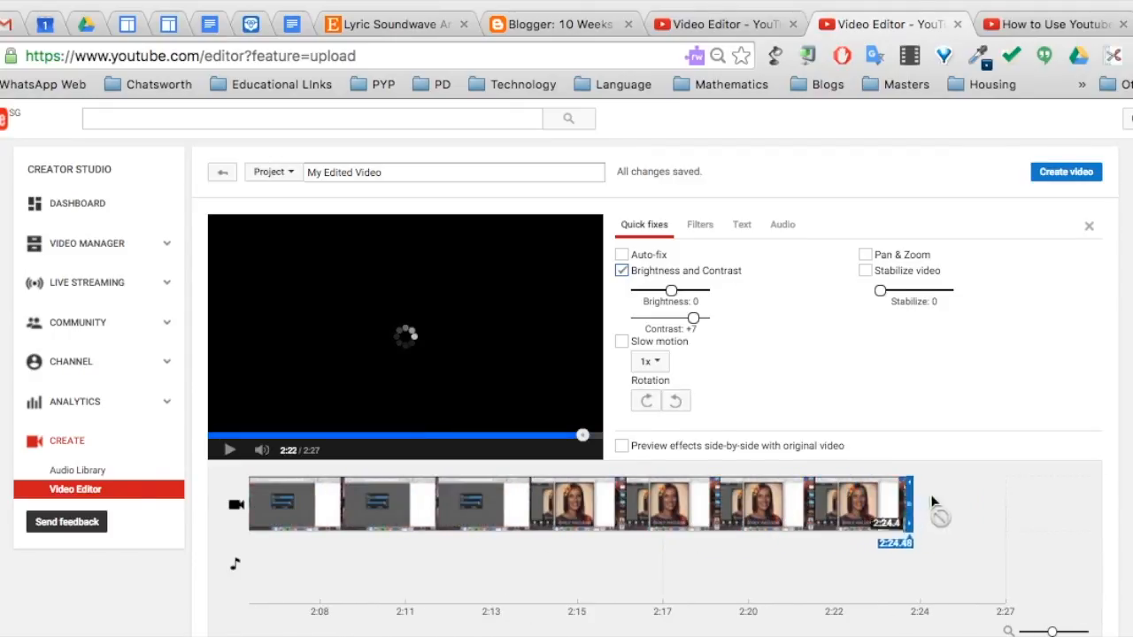
# Step: Apply the Lomo-ish filter, then the Festival filter, to the Pixlr Express clip
pyautogui.click(699, 223)
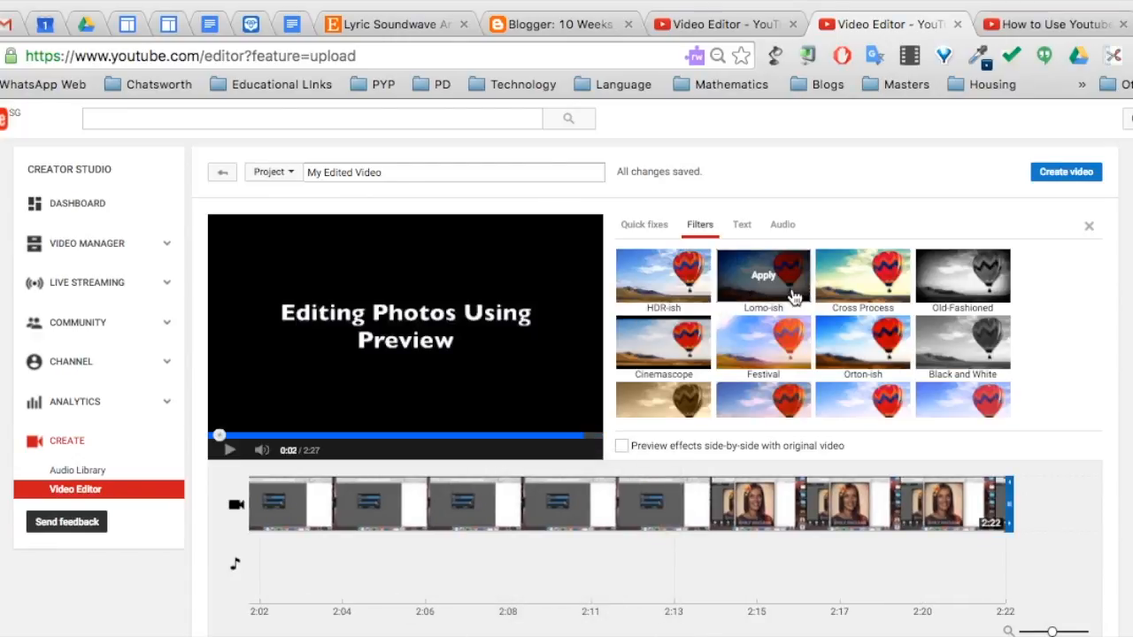
pyautogui.click(763, 276)
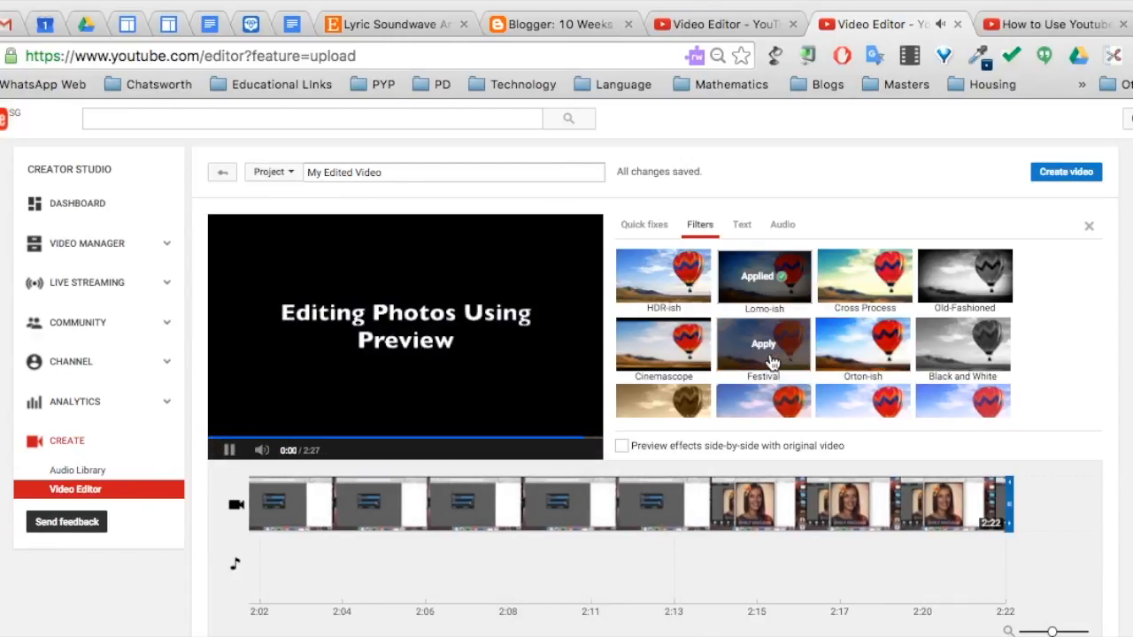
pyautogui.click(742, 223)
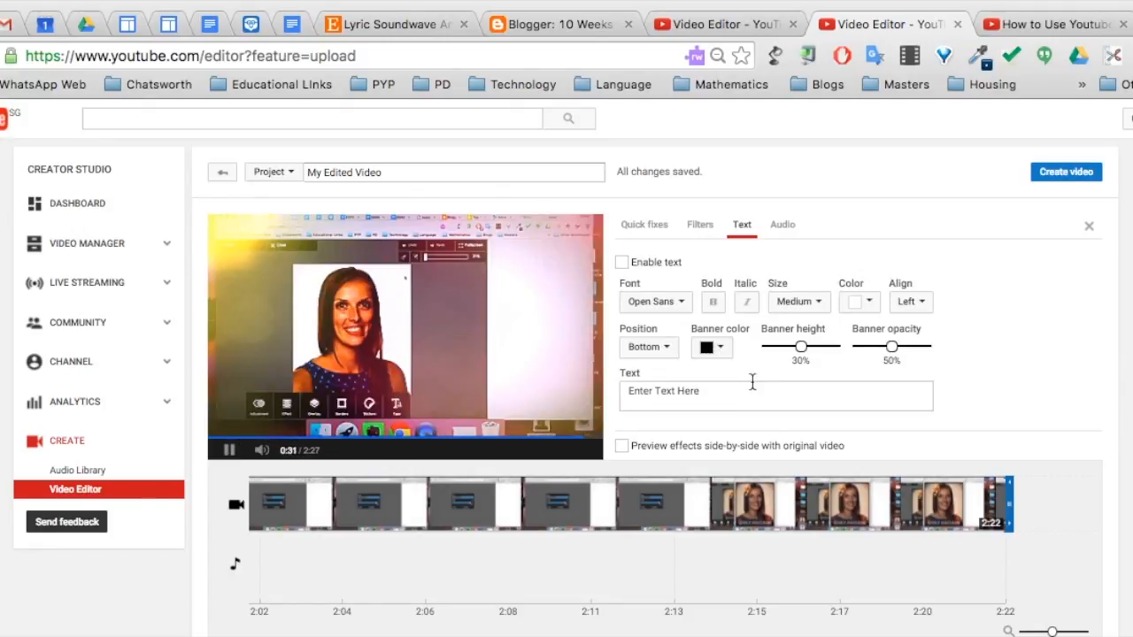
# Step: Caption the clip 'Give it a go!' in a bottom banner and set the banner colour
pyautogui.click(776, 396)
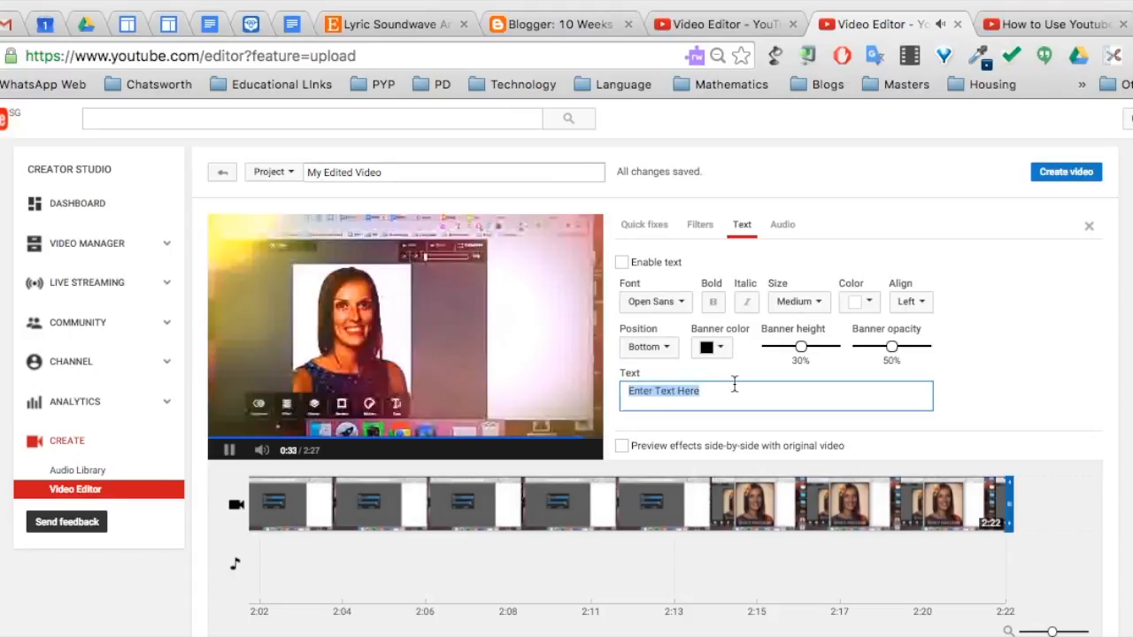
pyautogui.write('Give it a go!')
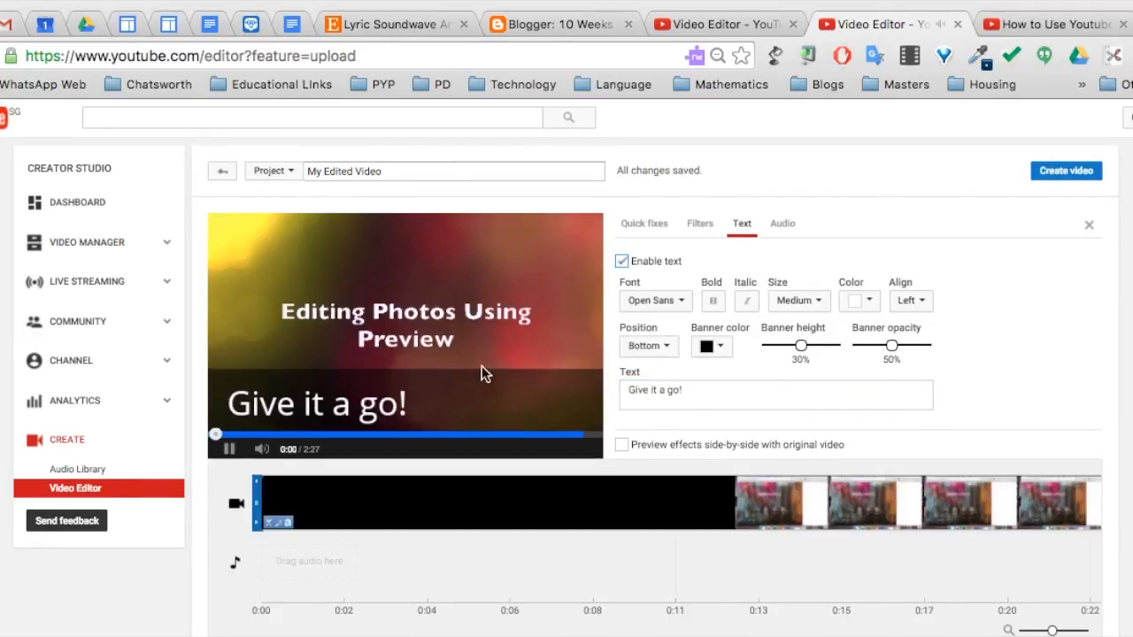
pyautogui.moveTo(621, 260)
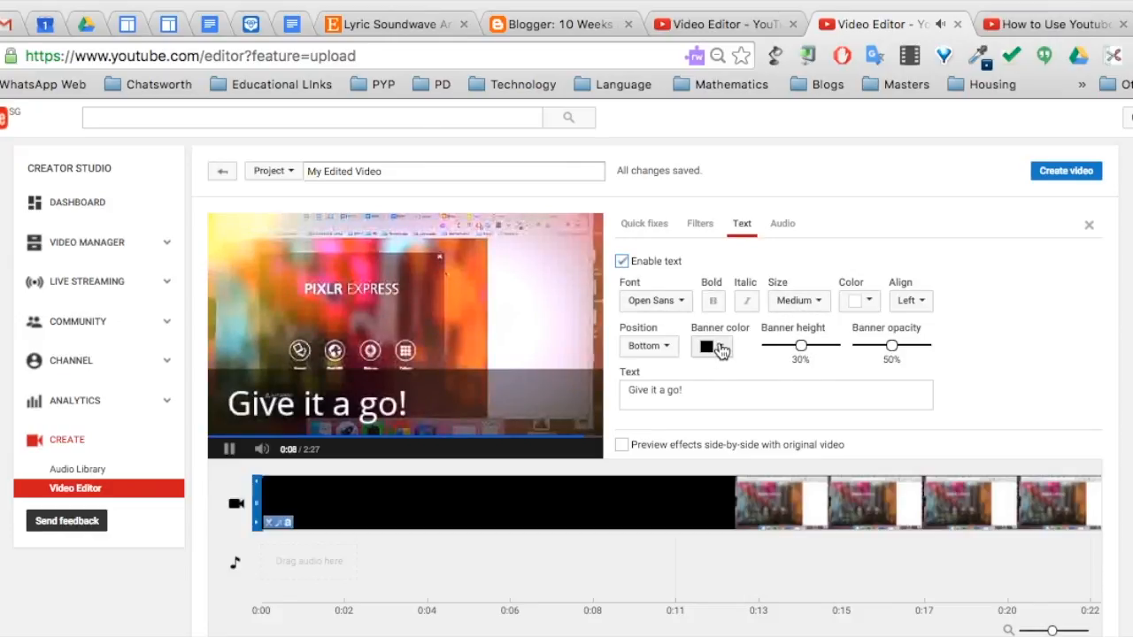
pyautogui.click(783, 223)
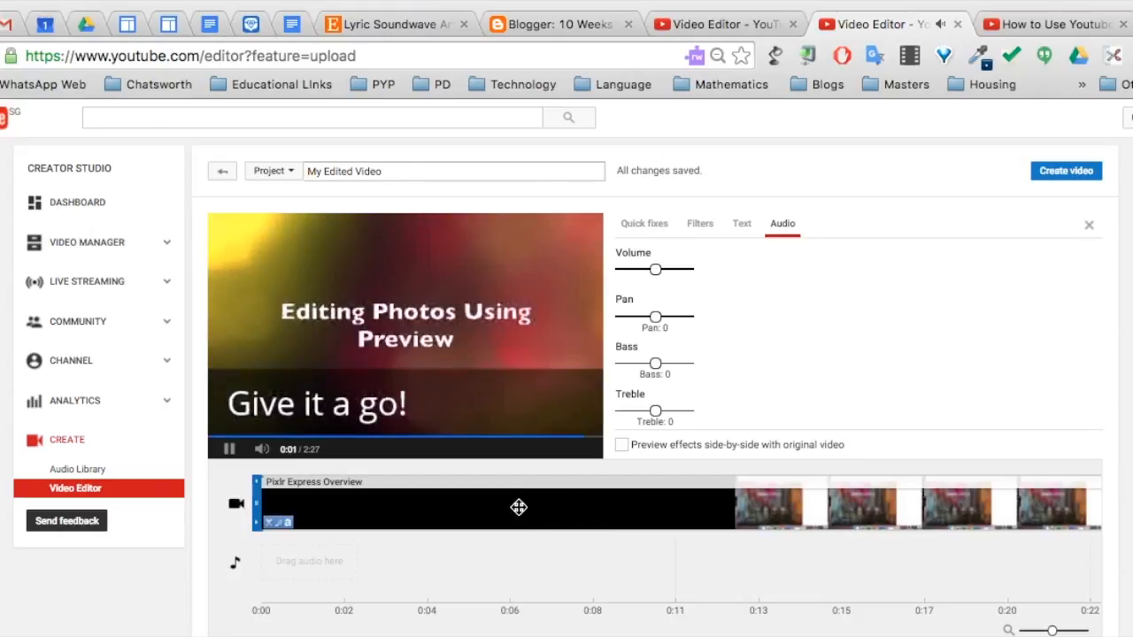
# Step: Append a roughly 15-second Creative Commons water clip after the Pixlr Express clip
pyautogui.click(645, 223)
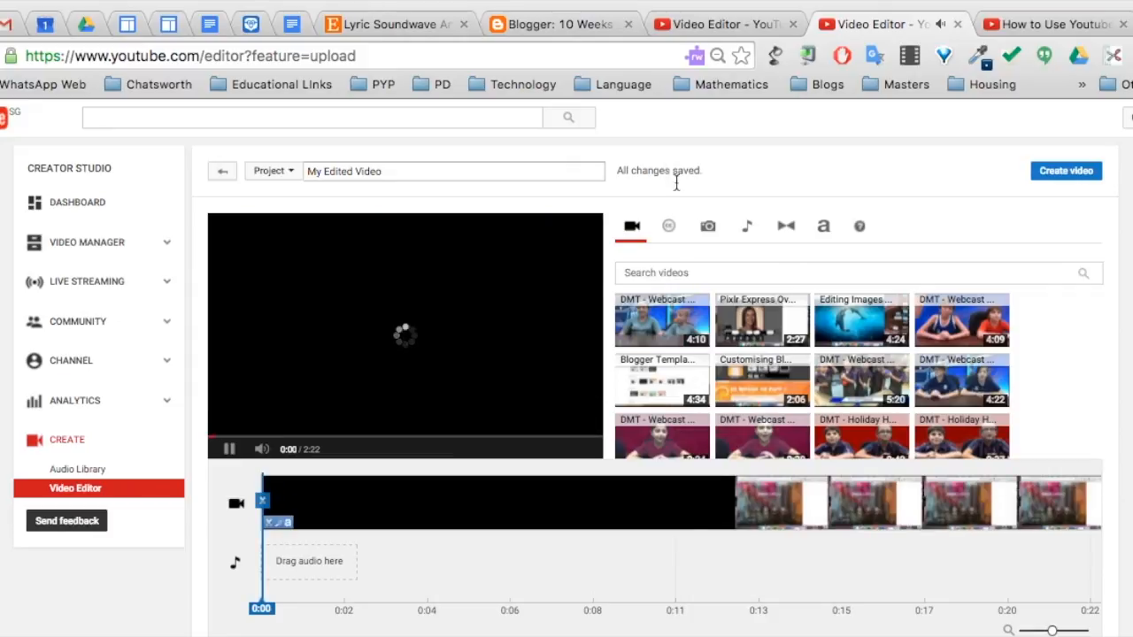
pyautogui.click(669, 226)
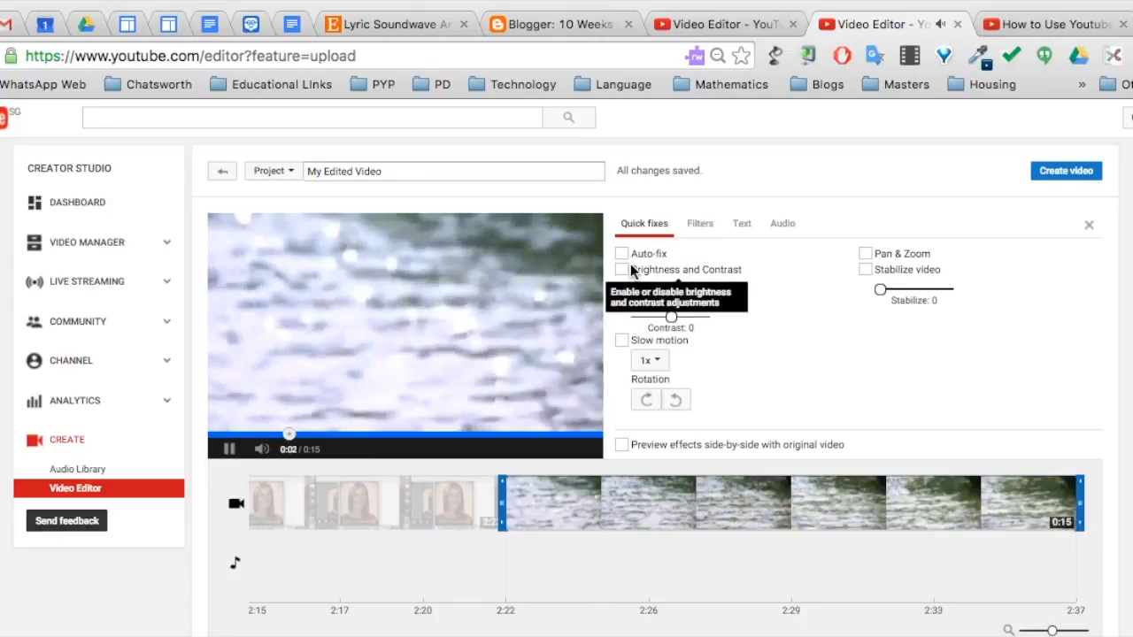
# Step: Enable Auto-fix in Quick fixes for the water clip
pyautogui.click(622, 253)
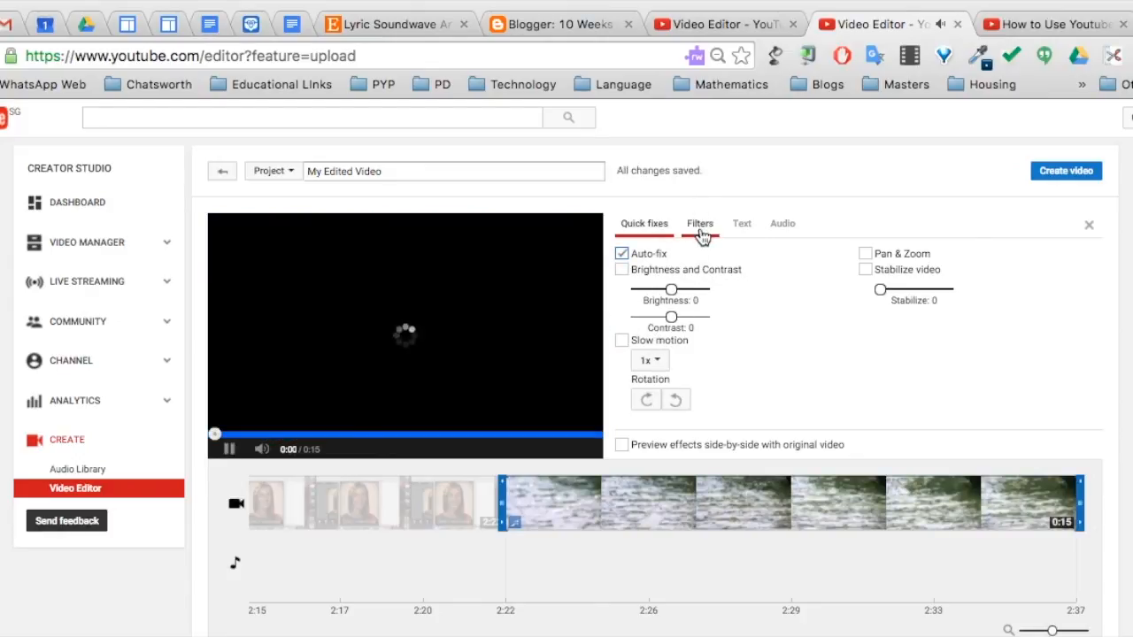
pyautogui.click(700, 223)
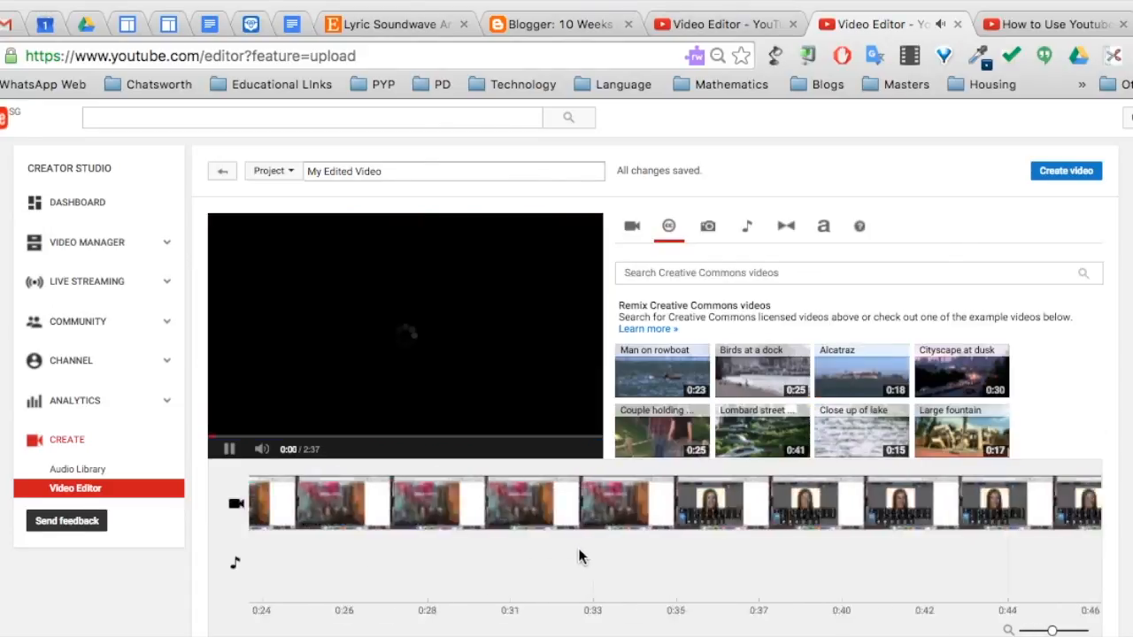
# Step: Add Official National Anthem by Jingle Punks to the audio track and review its Volume/Pan/Bass/Treble settings
pyautogui.click(709, 227)
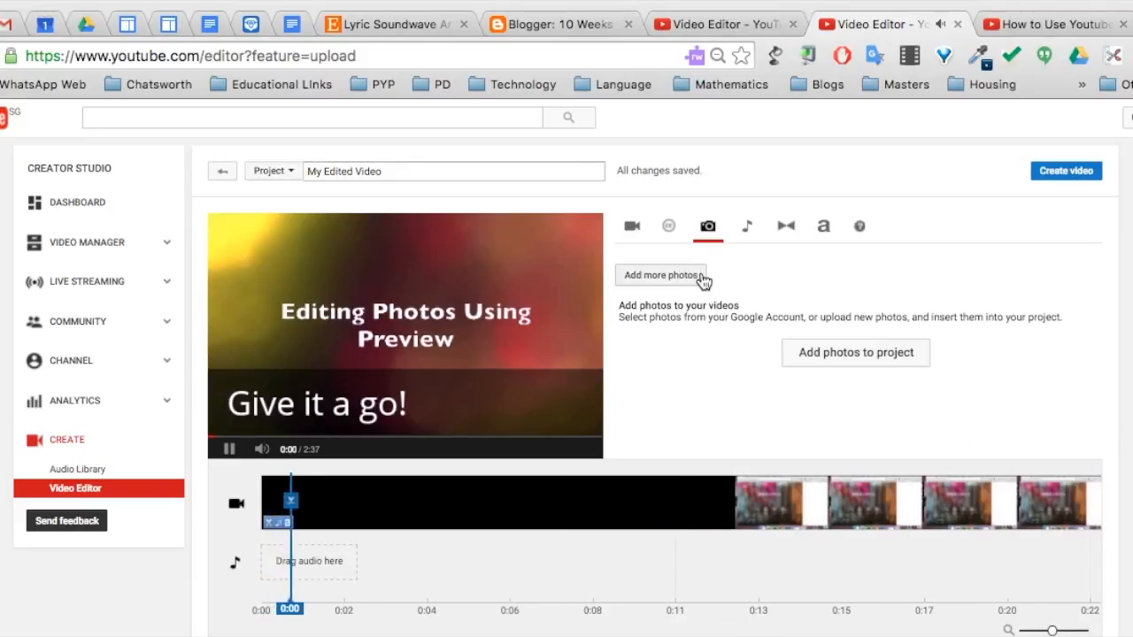
pyautogui.click(747, 226)
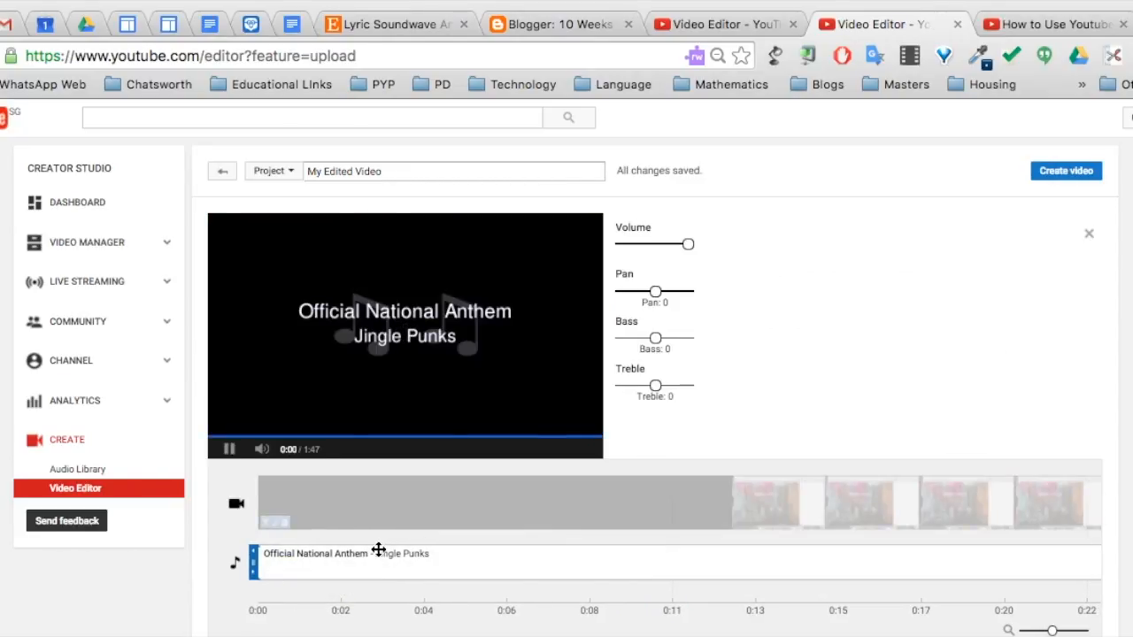
pyautogui.click(748, 227)
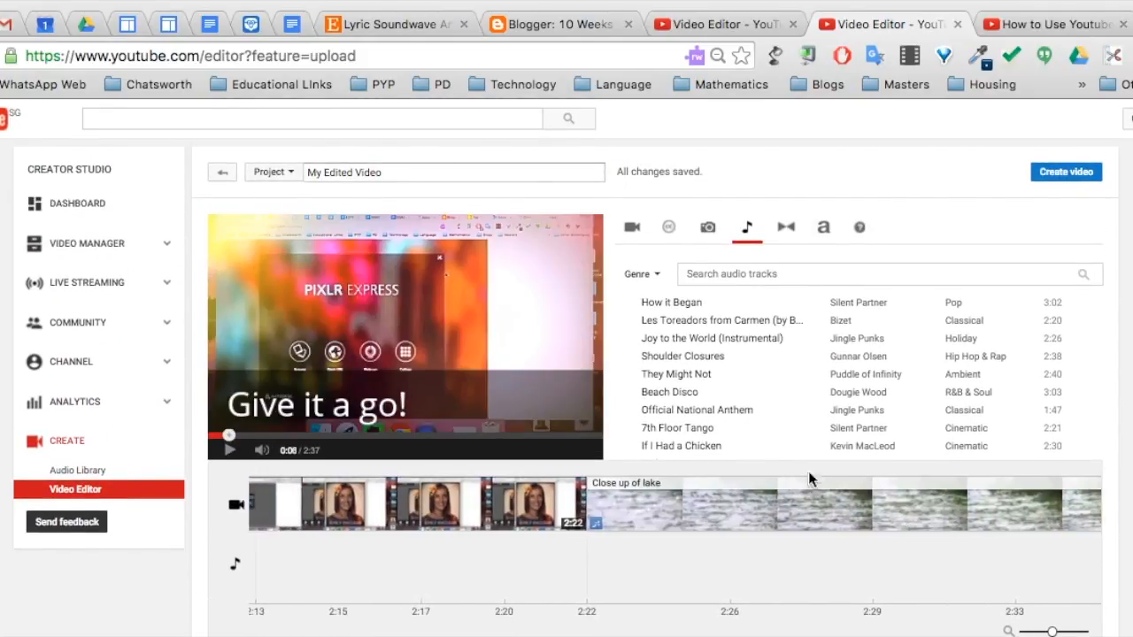
# Step: Join the Pixlr Express and Close up of lake clips with a two-second Crossfade
pyautogui.click(786, 227)
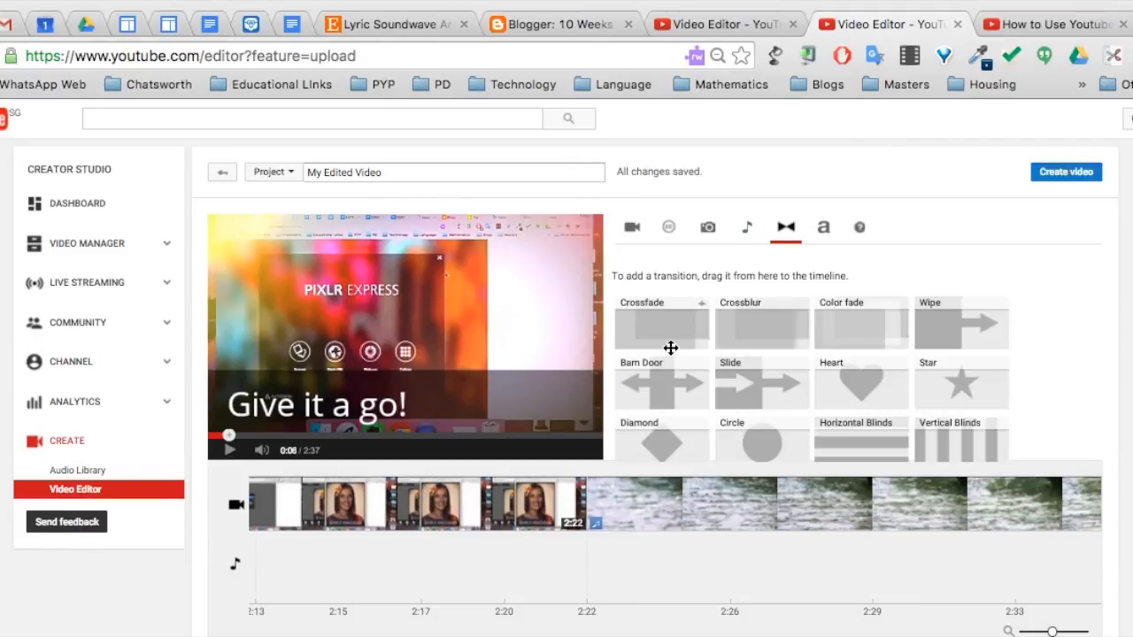
pyautogui.moveTo(662, 326); pyautogui.dragTo(549, 504)
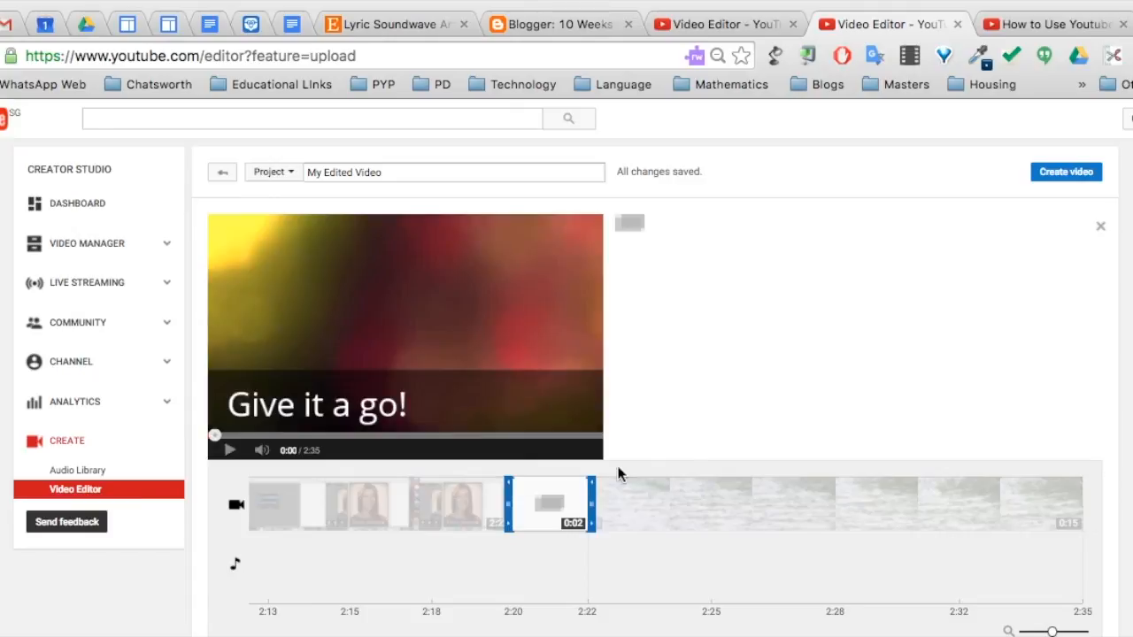
pyautogui.click(786, 227)
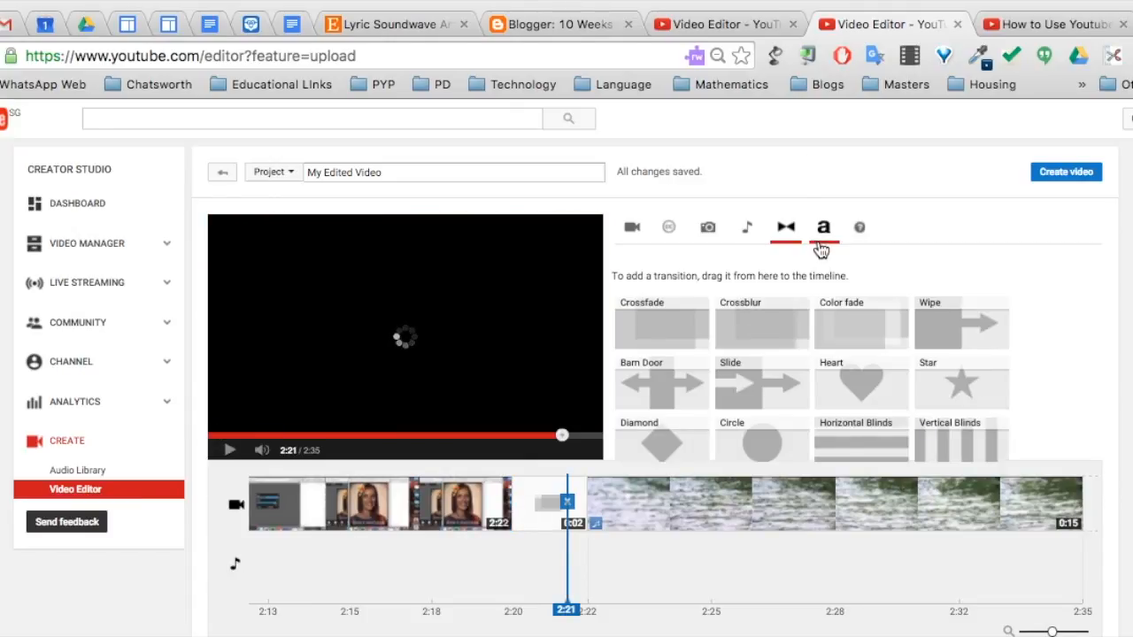
# Step: Add a Centered title reading 'You can do it' over the Close up of lake clip
pyautogui.click(822, 226)
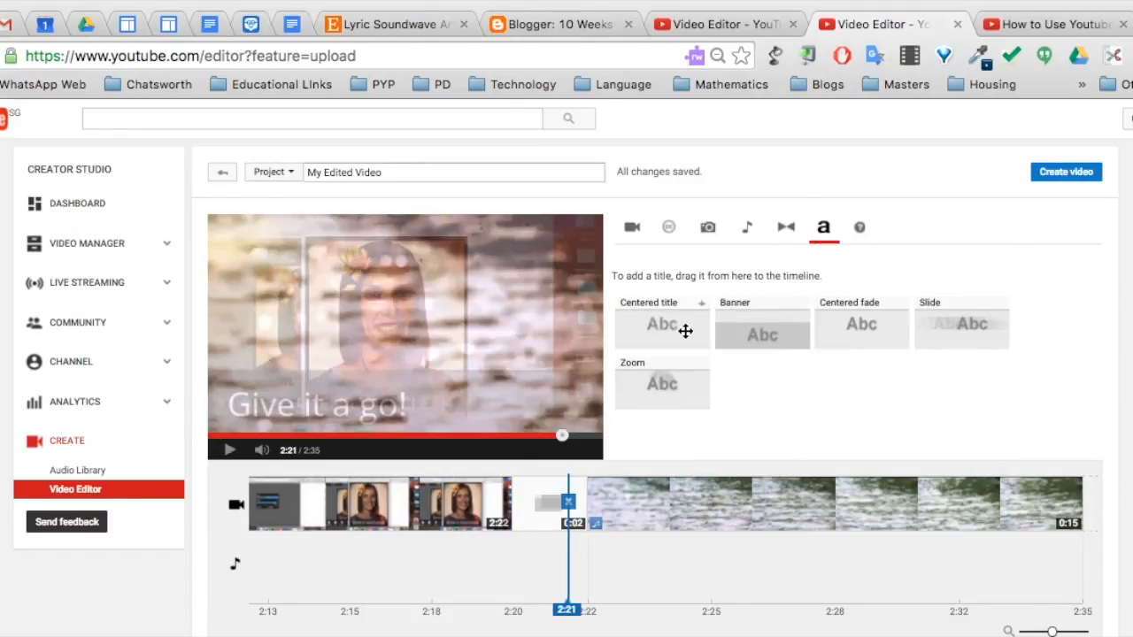
pyautogui.moveTo(761, 324); pyautogui.dragTo(754, 522)
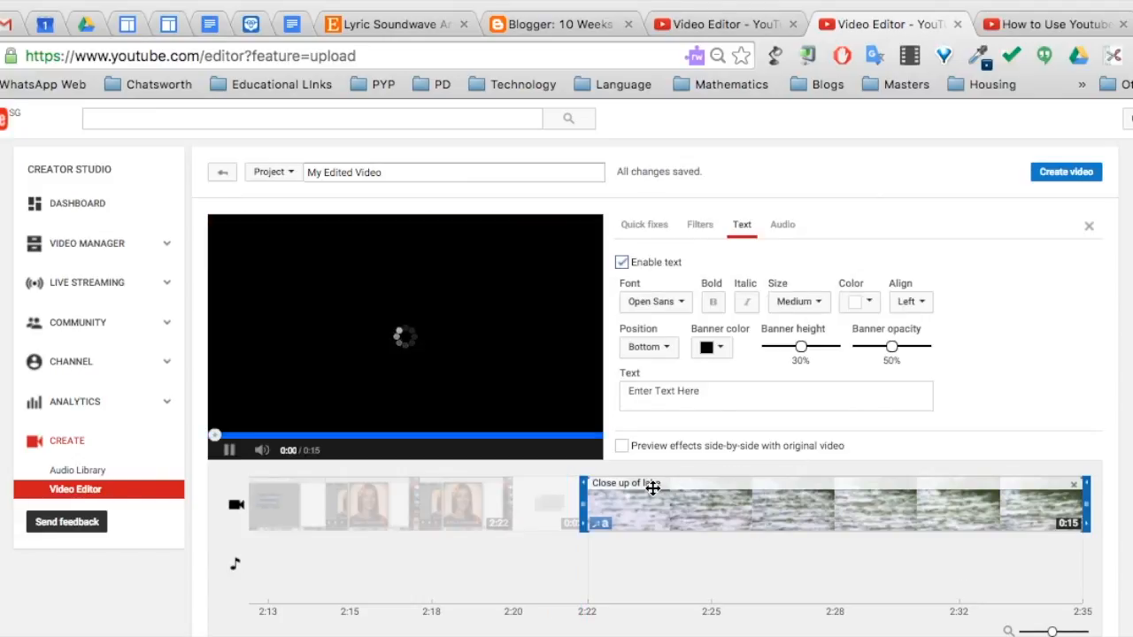
pyautogui.click(776, 397)
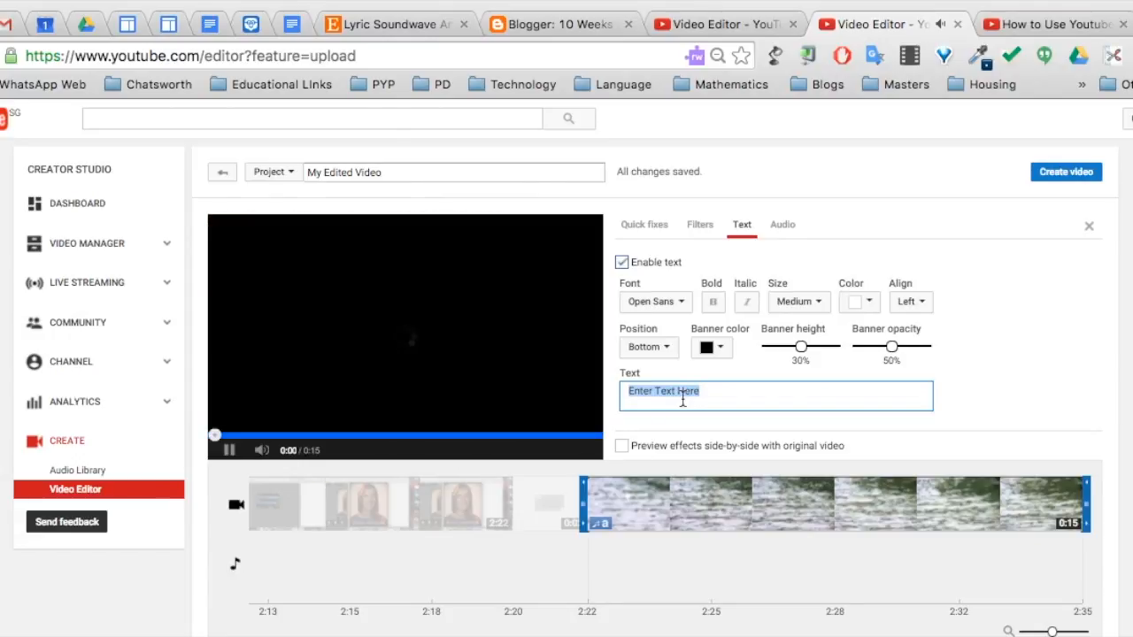
pyautogui.write('You can do it')
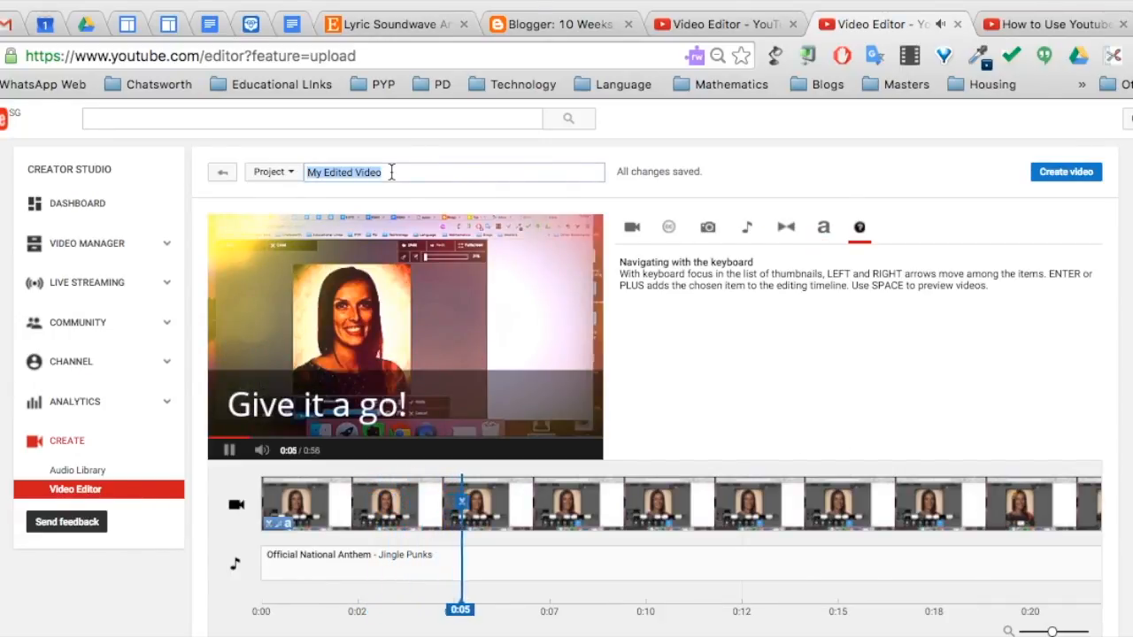
# Step: Rename the project from My Edited Video to 'Mixed Up' and create the video
pyautogui.write('Mixed Up')
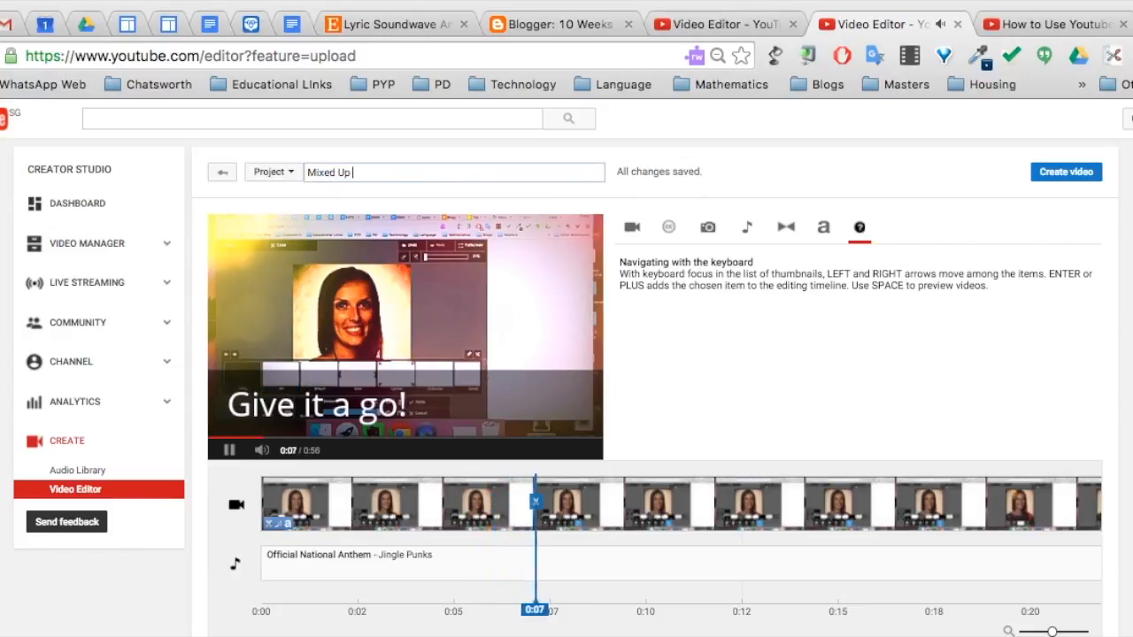
pyautogui.click(273, 172)
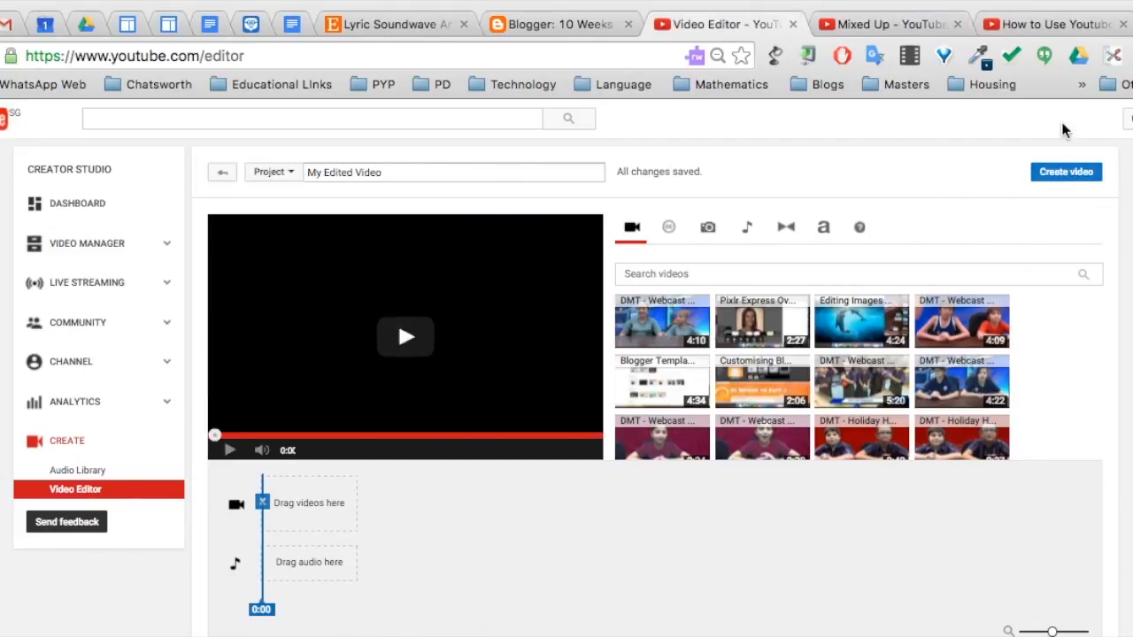
pyautogui.moveTo(1025, 186)
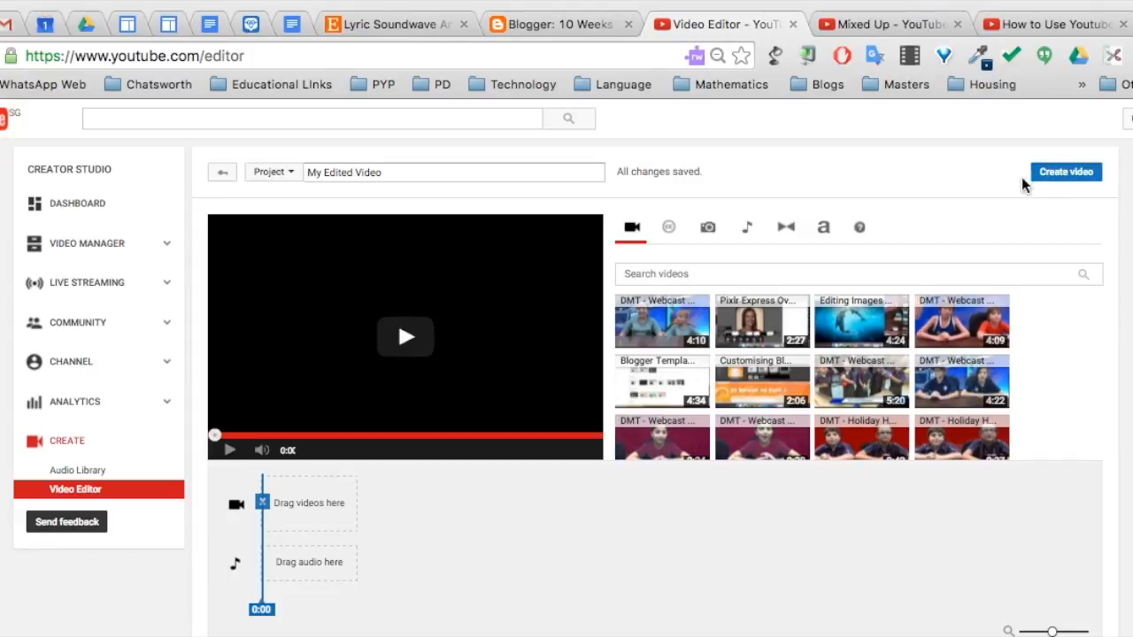
pyautogui.moveTo(629, 248)
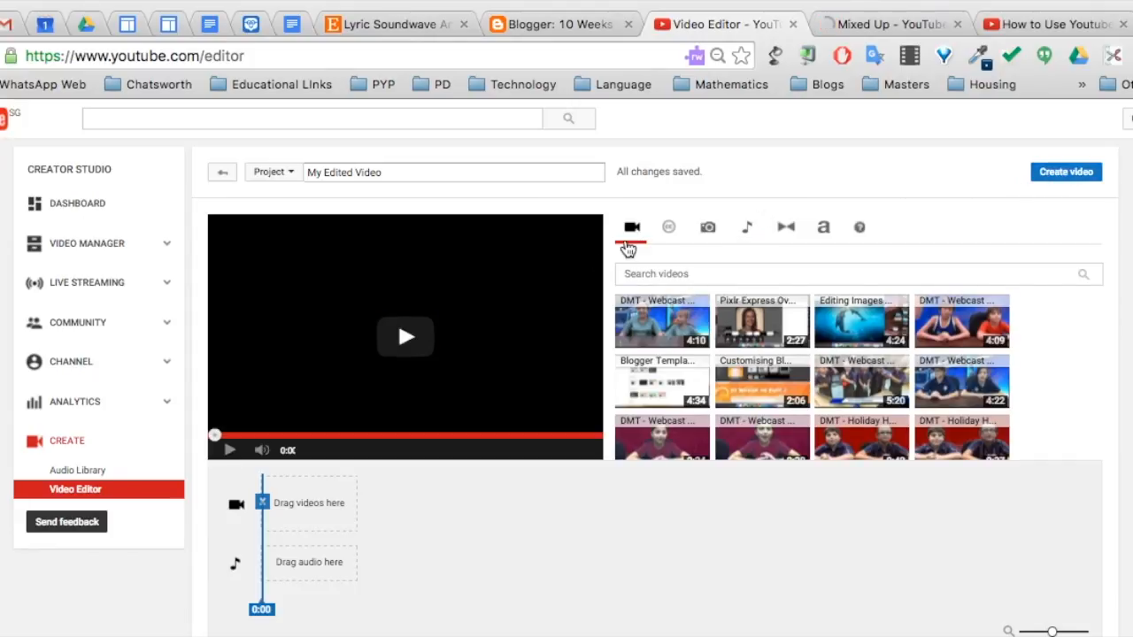
pyautogui.moveTo(630, 251)
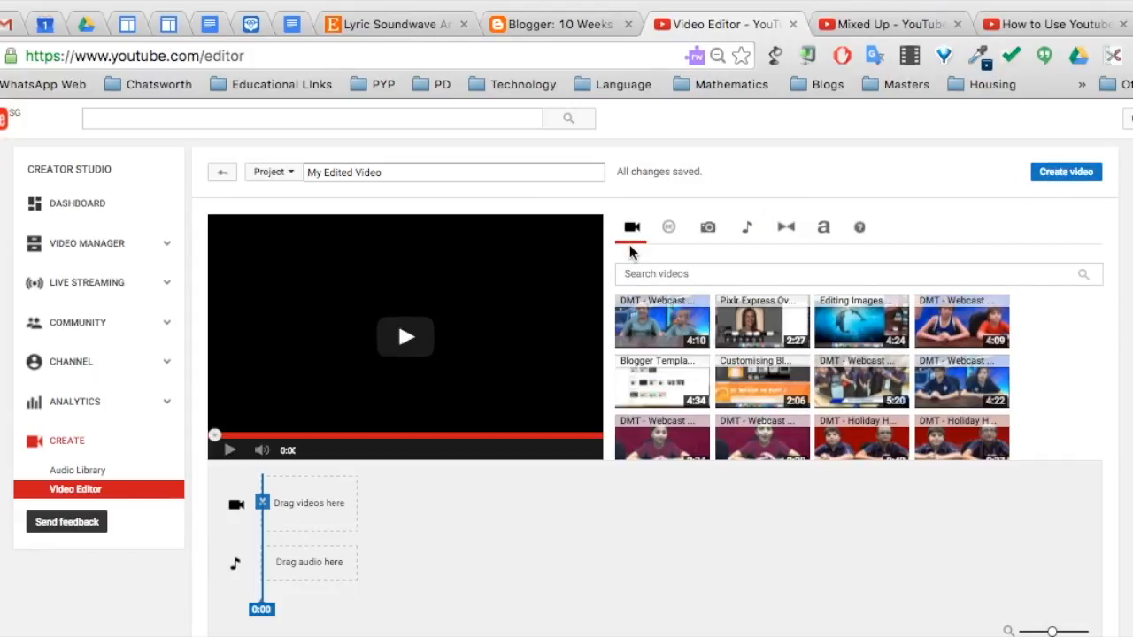
# Step: View the Creative Commons, audio, transitions and titles libraries, ending on the keyboard navigation help
pyautogui.click(709, 226)
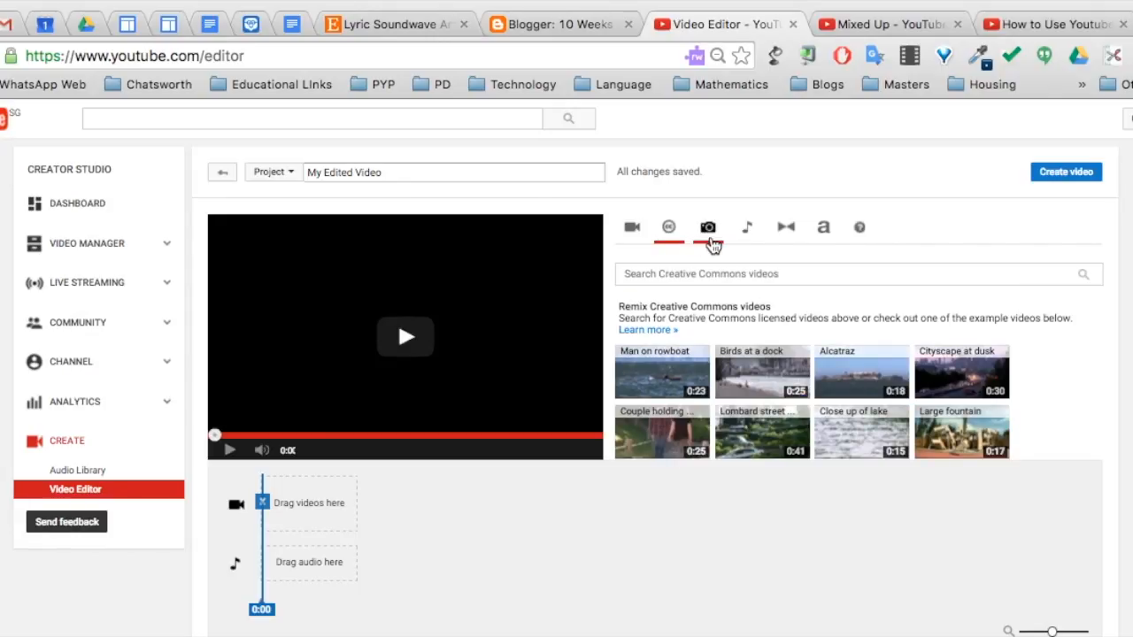
pyautogui.click(747, 227)
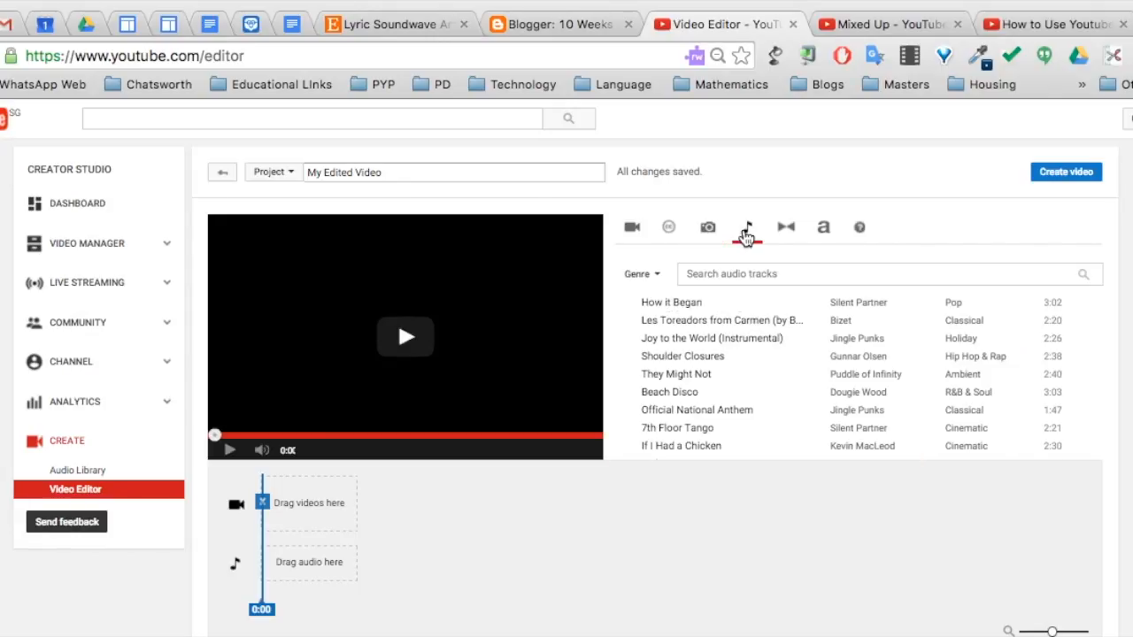
pyautogui.click(787, 227)
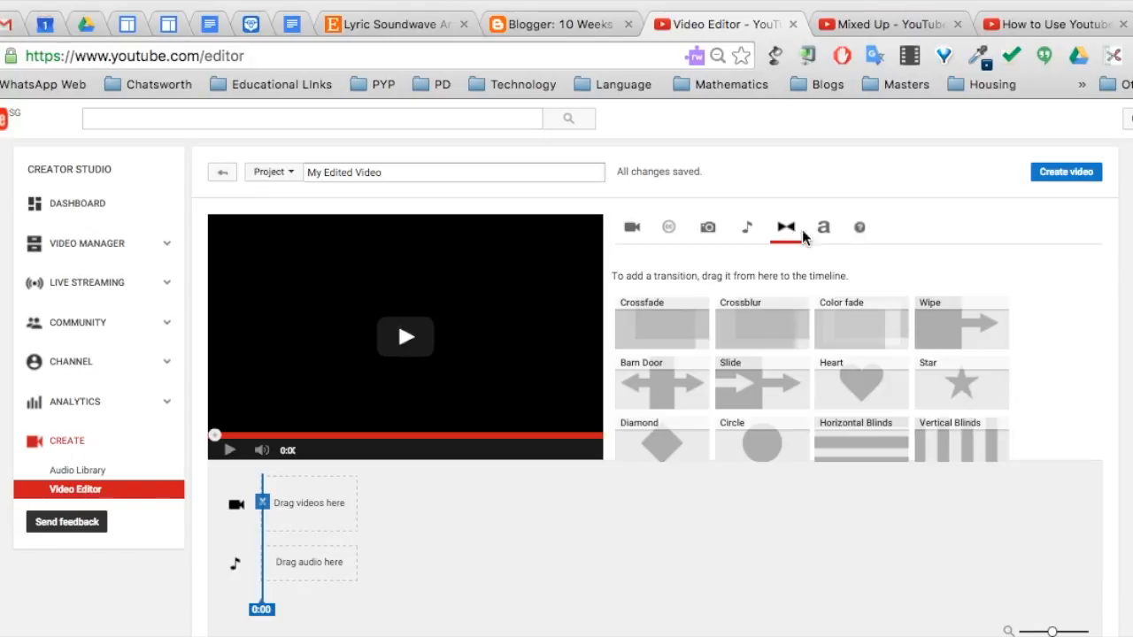
pyautogui.click(822, 227)
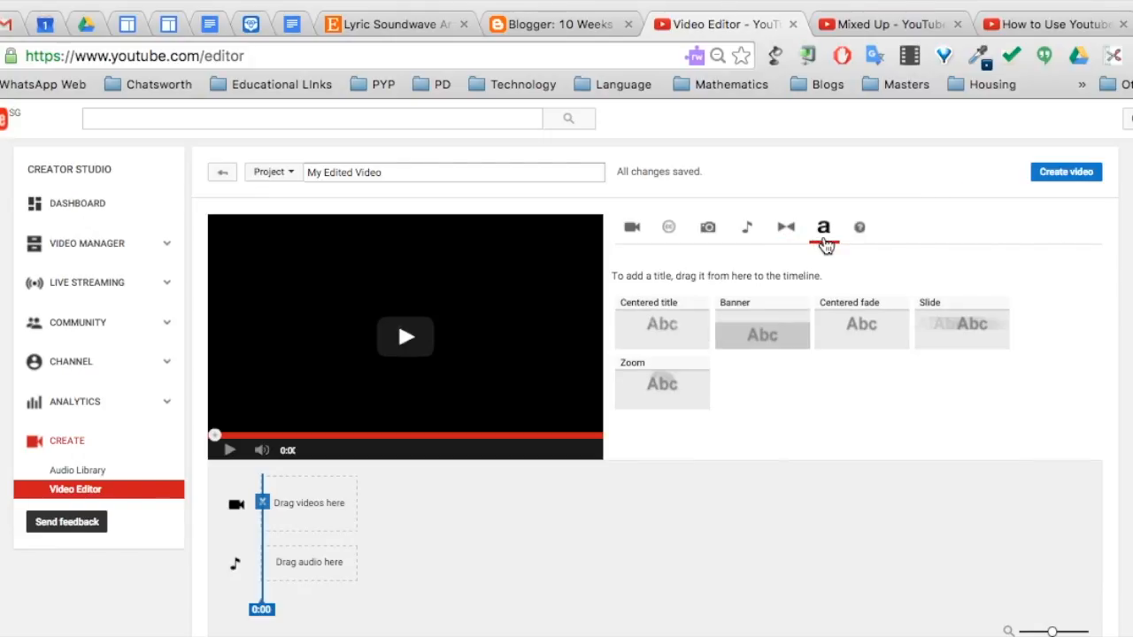
pyautogui.click(859, 226)
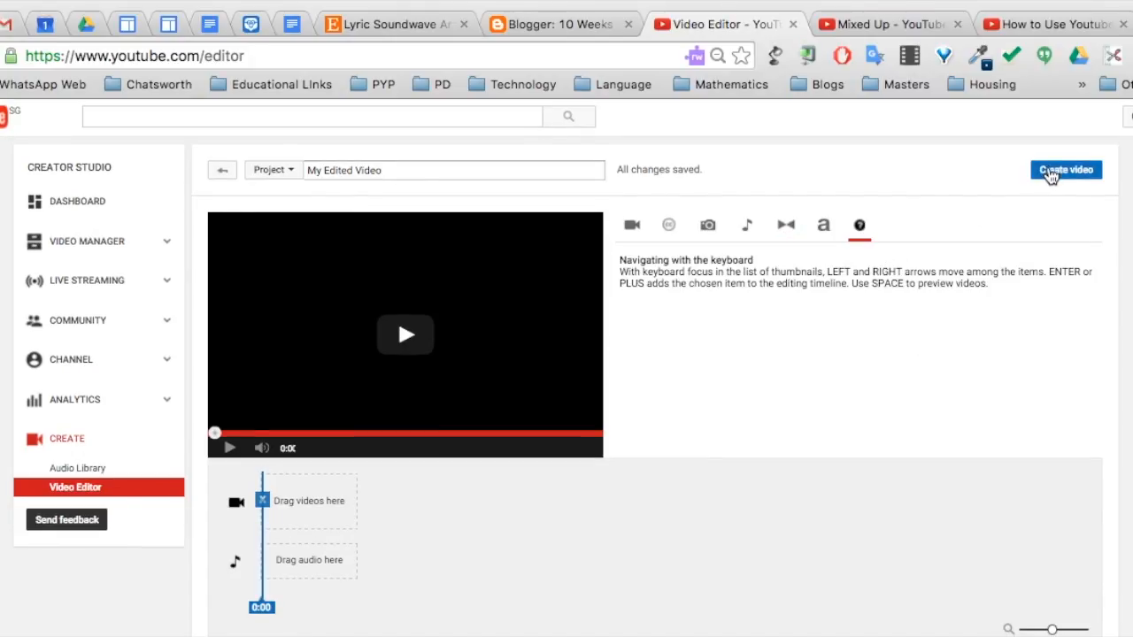